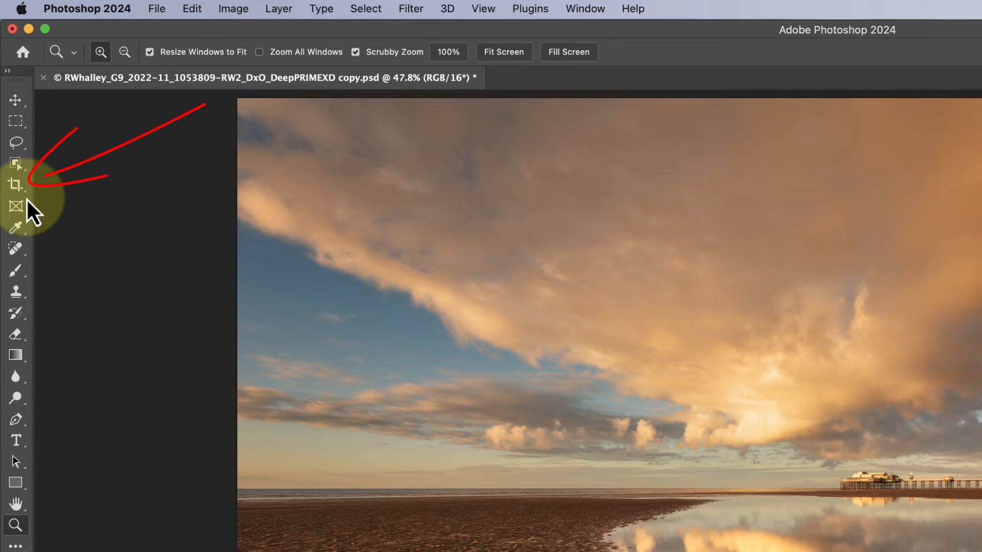
- Activate the Crop tool on the beach photo and show the crop ratio presets
{"action": "left_click", "coordinate": [15, 185]}
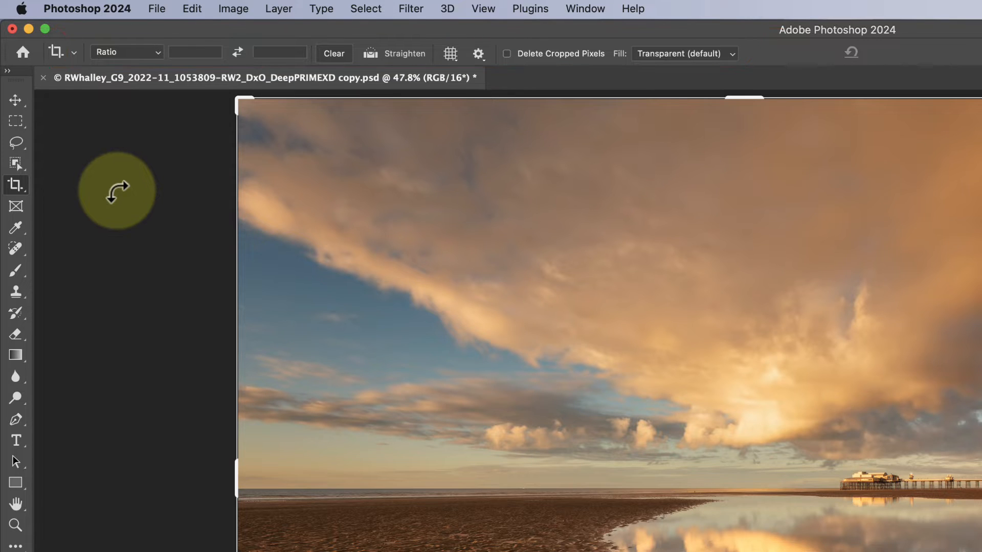
{"action": "mouse_move", "coordinate": [110, 129]}
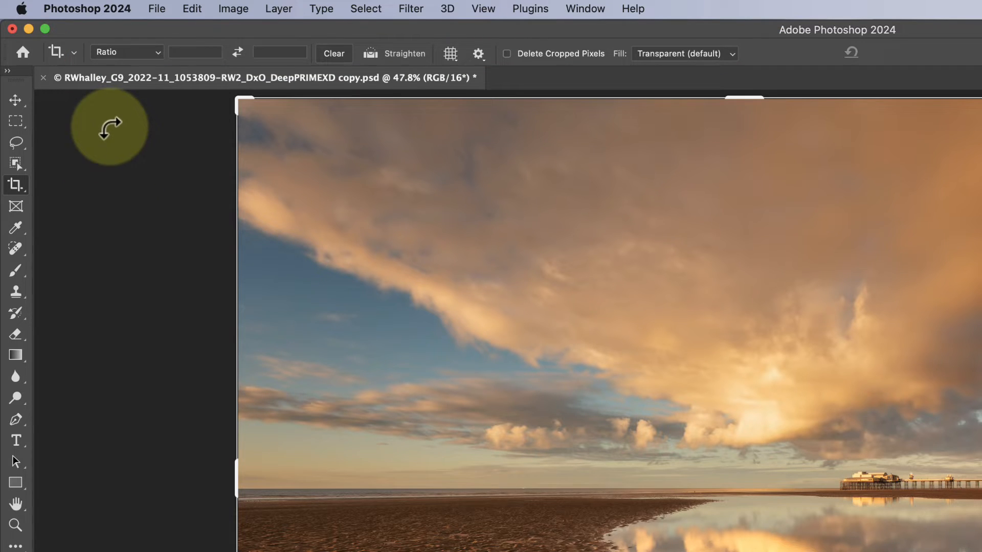
{"action": "left_click", "coordinate": [125, 52]}
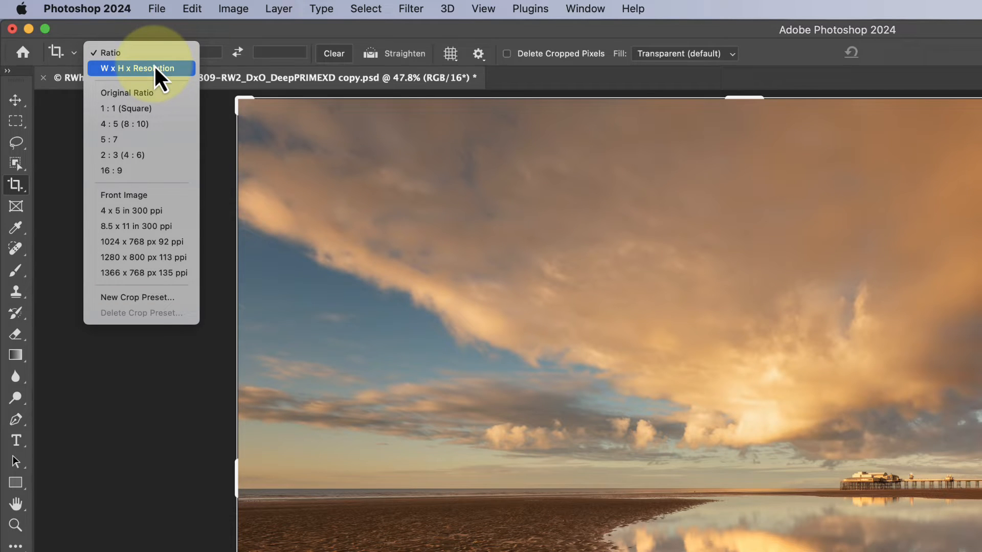
{"action": "mouse_move", "coordinate": [130, 171]}
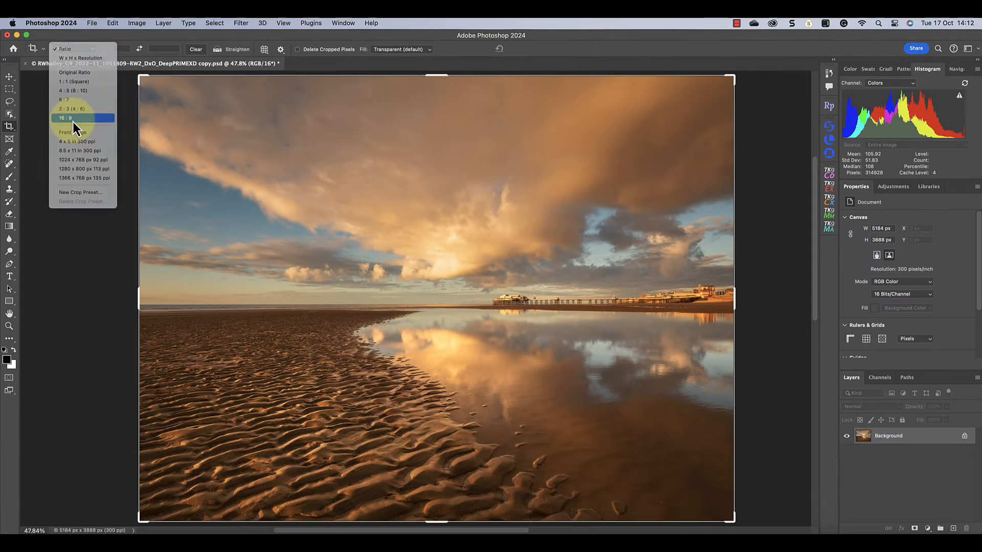
- Crop the photo to 16:9 and check it measures 5184 × 2916 px in Image Size
{"action": "left_click", "coordinate": [65, 118]}
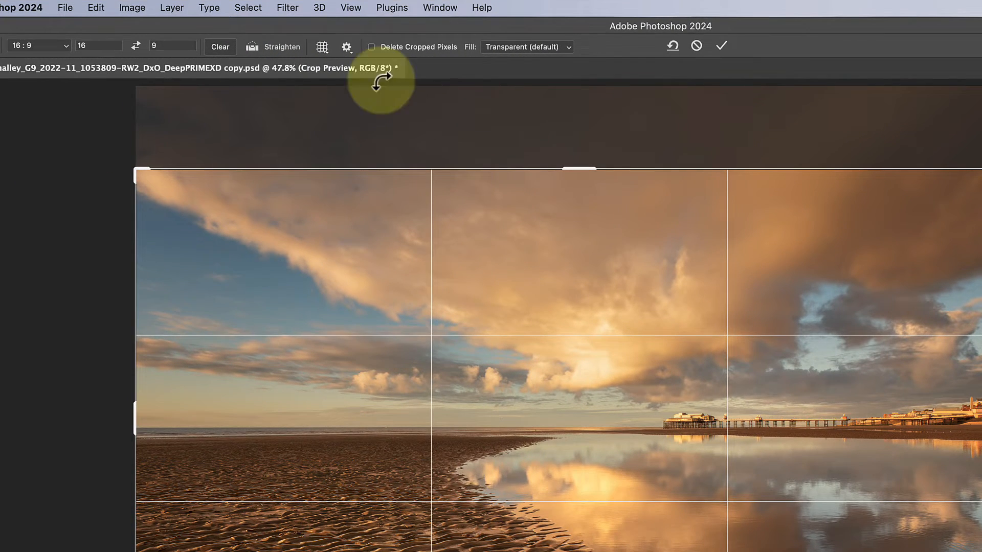
{"action": "left_click", "coordinate": [721, 46]}
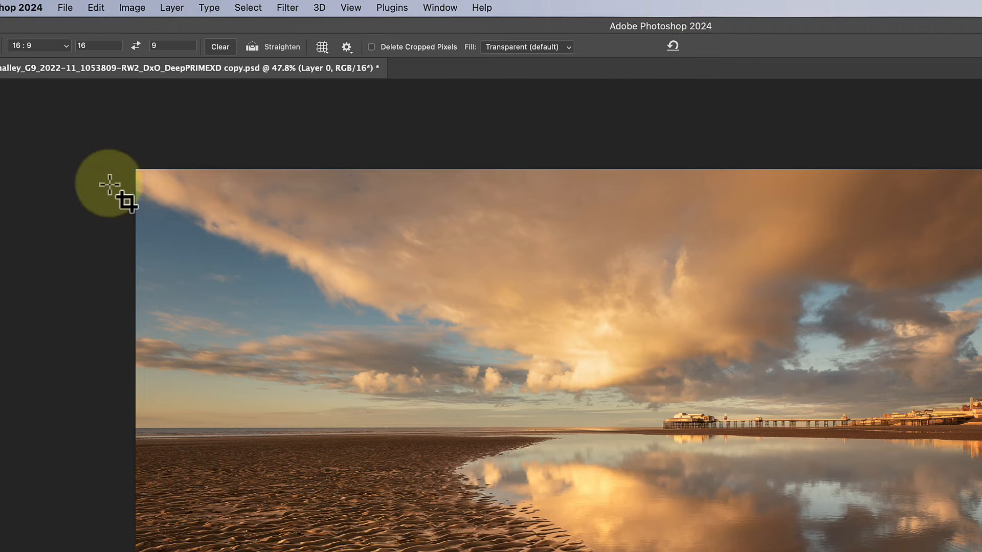
{"action": "mouse_move", "coordinate": [61, 201]}
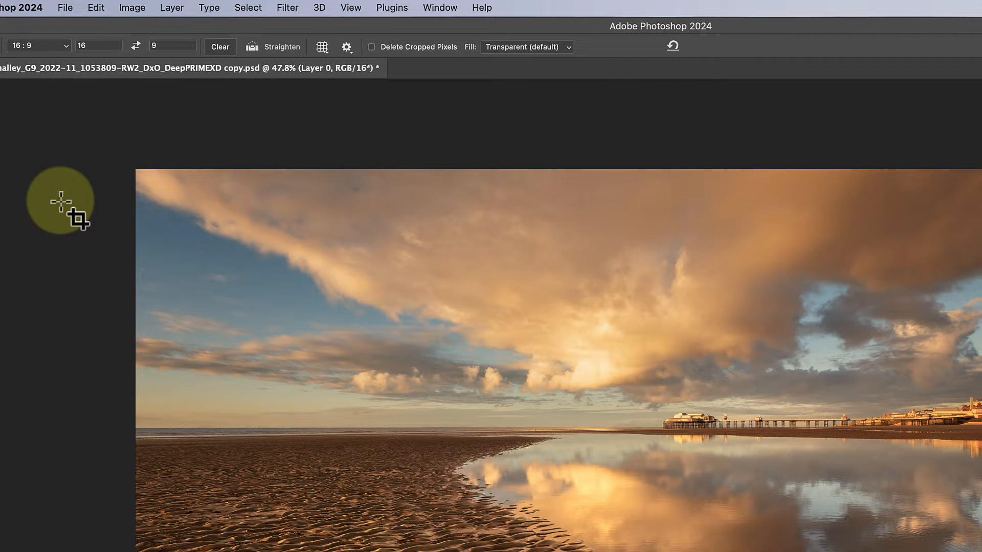
{"action": "mouse_move", "coordinate": [143, 44]}
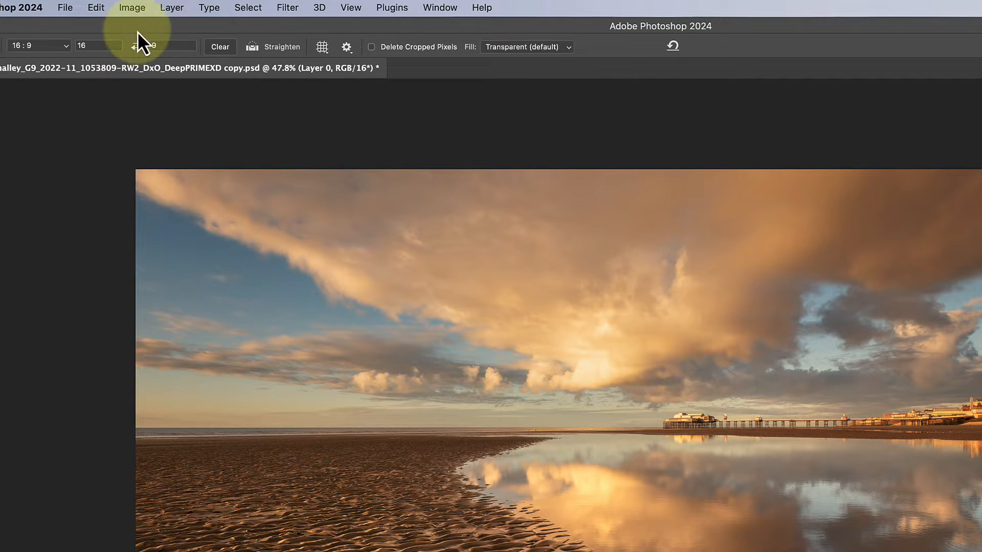
{"action": "left_click", "coordinate": [132, 7]}
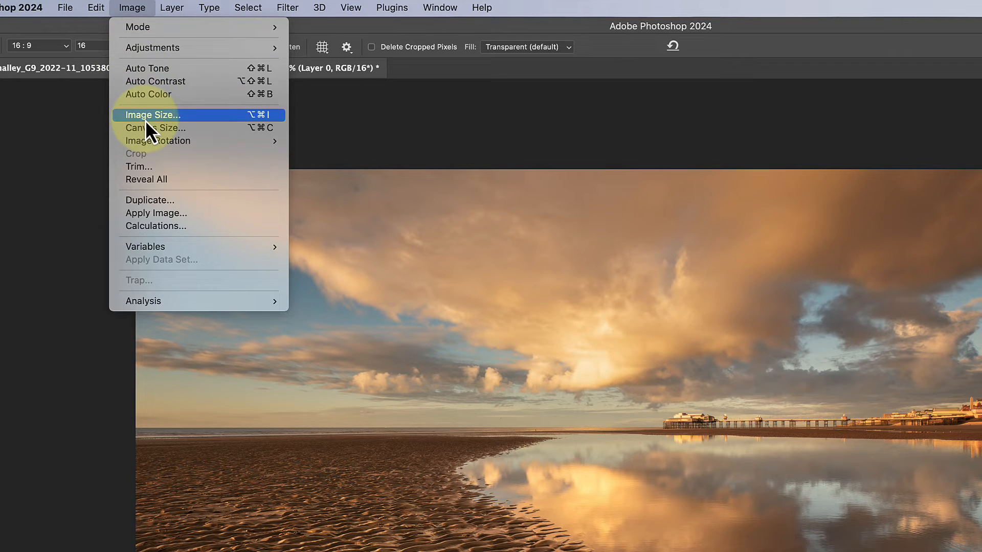
{"action": "left_click", "coordinate": [152, 115]}
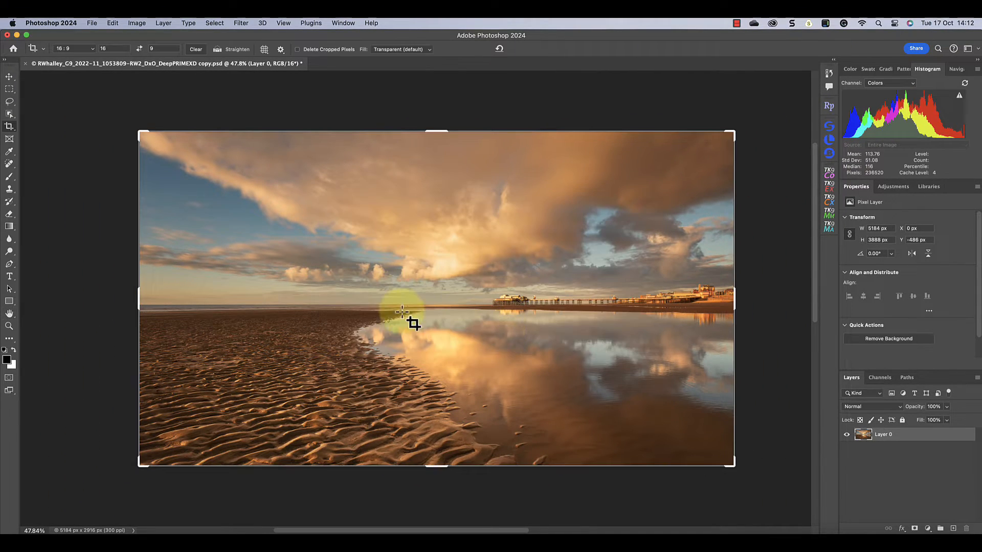
- Undo back to the full 5184 × 3888 px photo and show the crop ratio presets again
{"action": "key", "text": "cmd+z"}
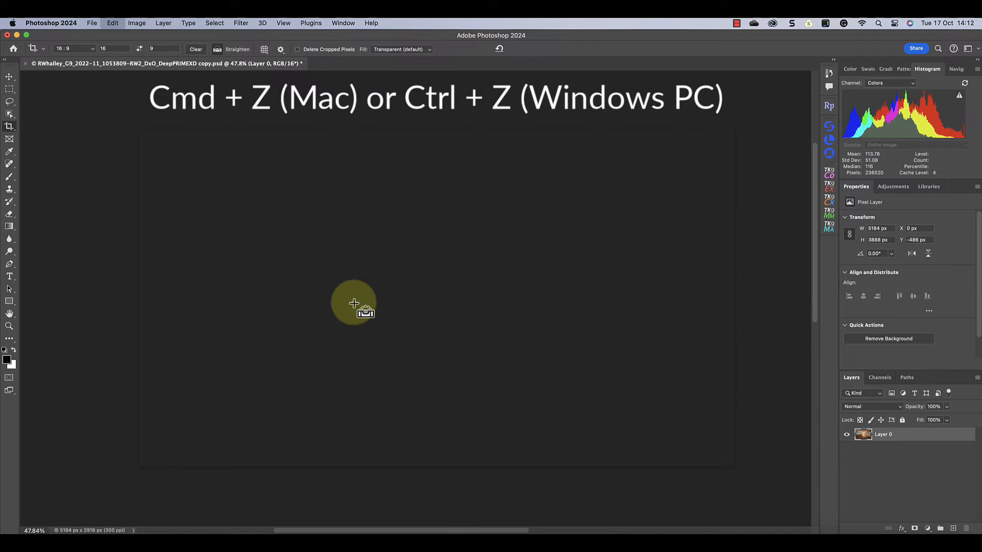
{"action": "key", "text": "cmd+z"}
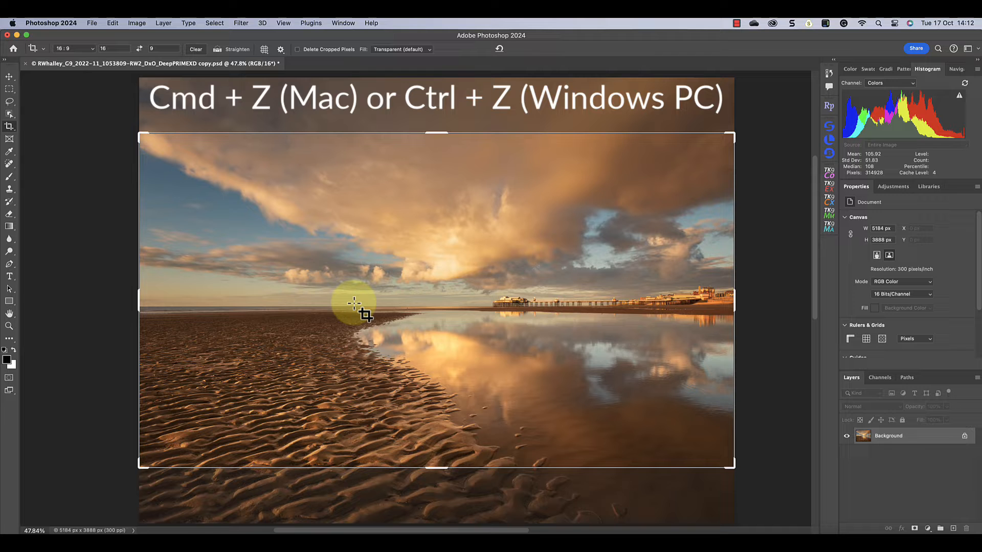
{"action": "key", "text": "cmd+z"}
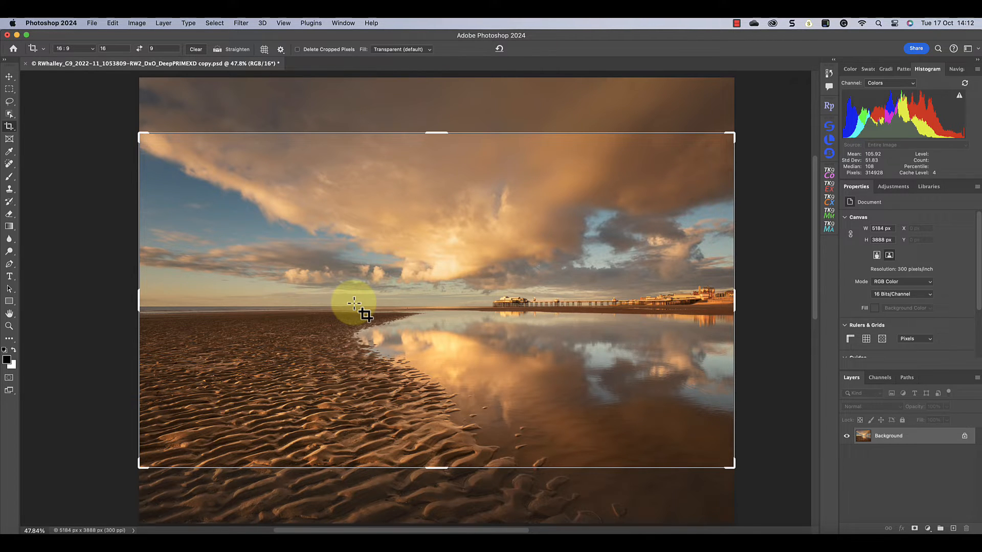
{"action": "left_click", "coordinate": [73, 49]}
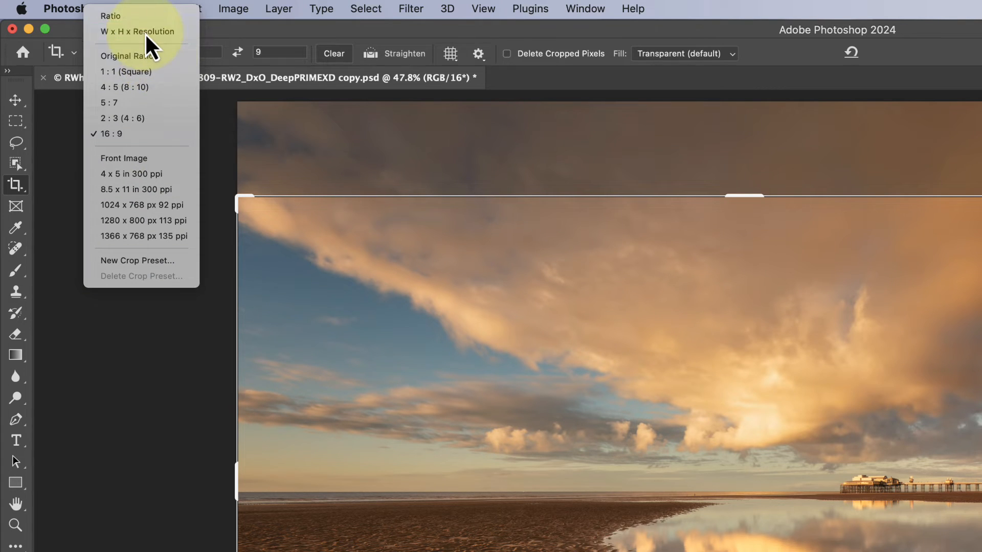
- Crop the photo to exactly 1920 × 1080 px using W x H x Resolution
{"action": "left_click", "coordinate": [136, 32]}
{"action": "type", "text": "1080"}
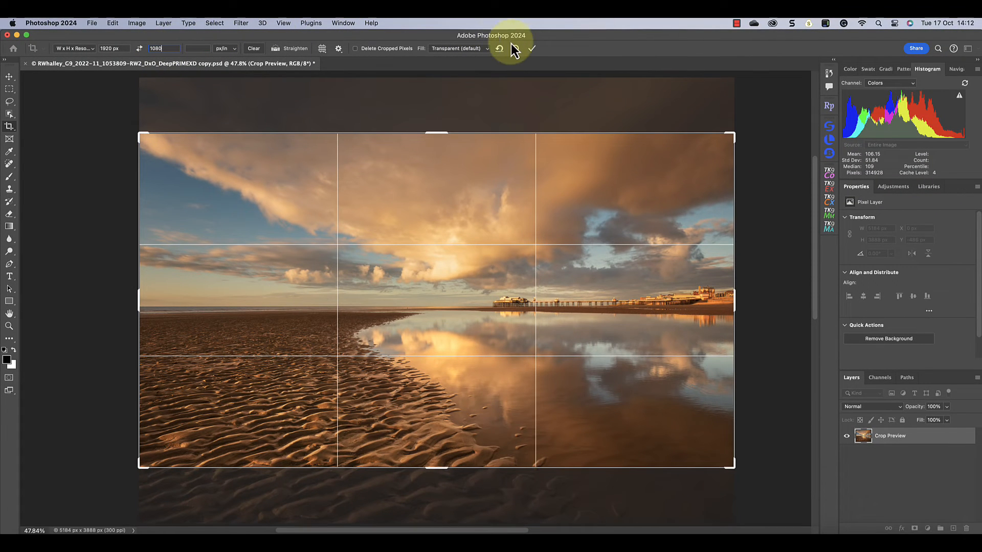
{"action": "mouse_move", "coordinate": [524, 52]}
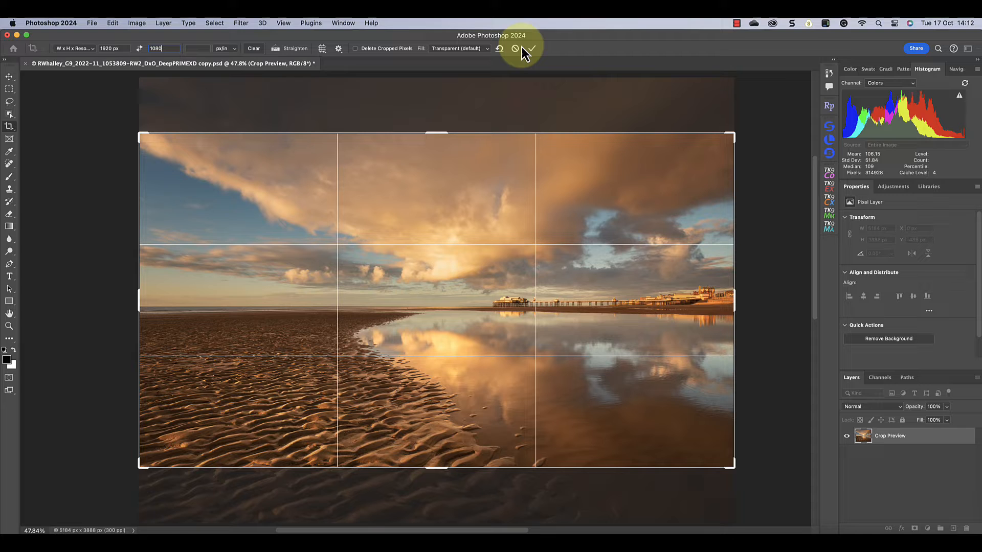
{"action": "left_click", "coordinate": [530, 49]}
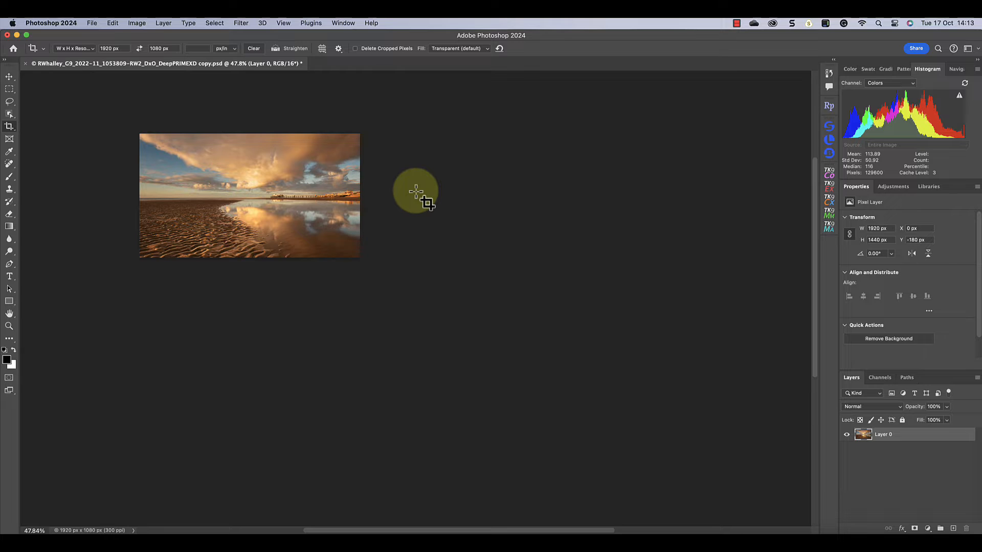
- Undo the 1920 × 1080 crop via Edit > Undo Crop, restoring the full photo
{"action": "left_click", "coordinate": [112, 23]}
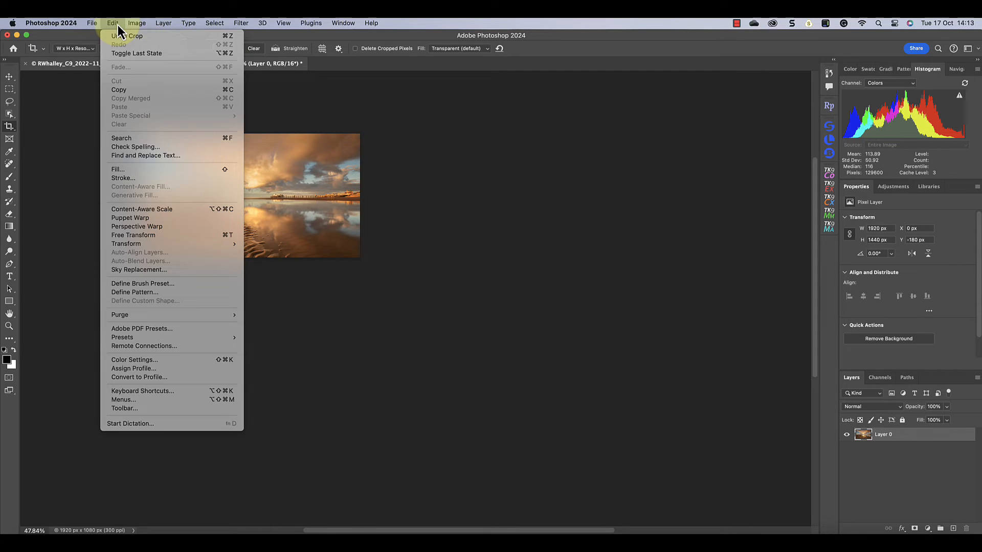
{"action": "left_click", "coordinate": [126, 36]}
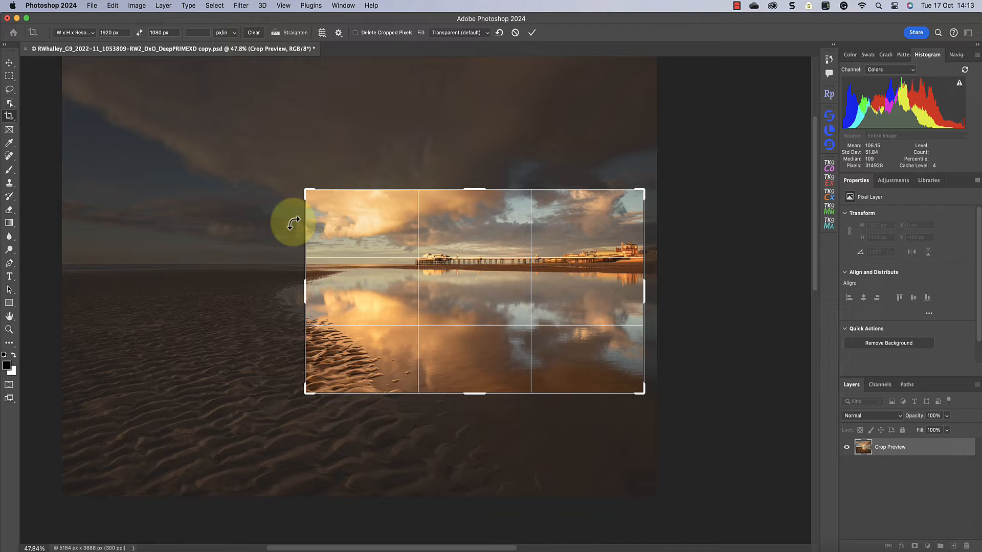
{"action": "mouse_move", "coordinate": [306, 198]}
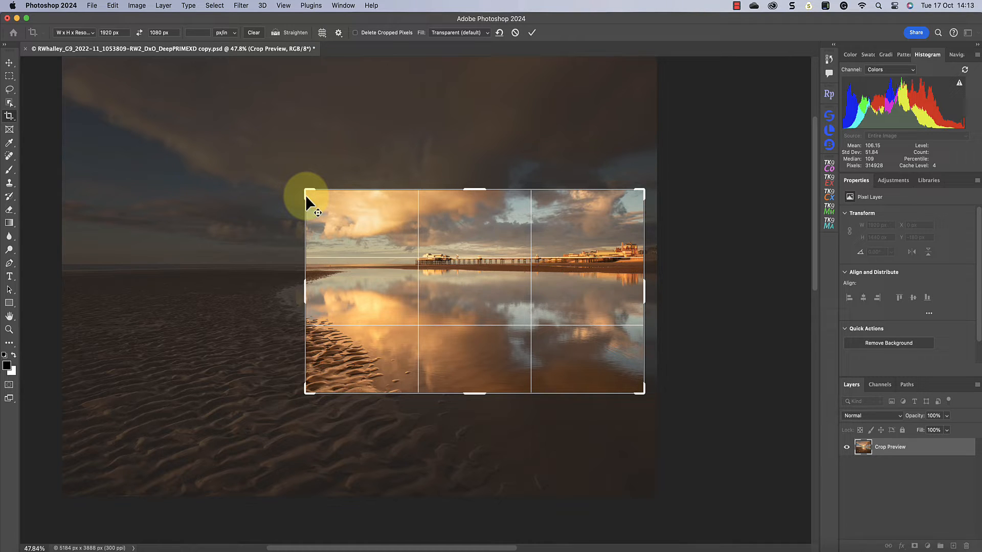
{"action": "mouse_move", "coordinate": [305, 191]}
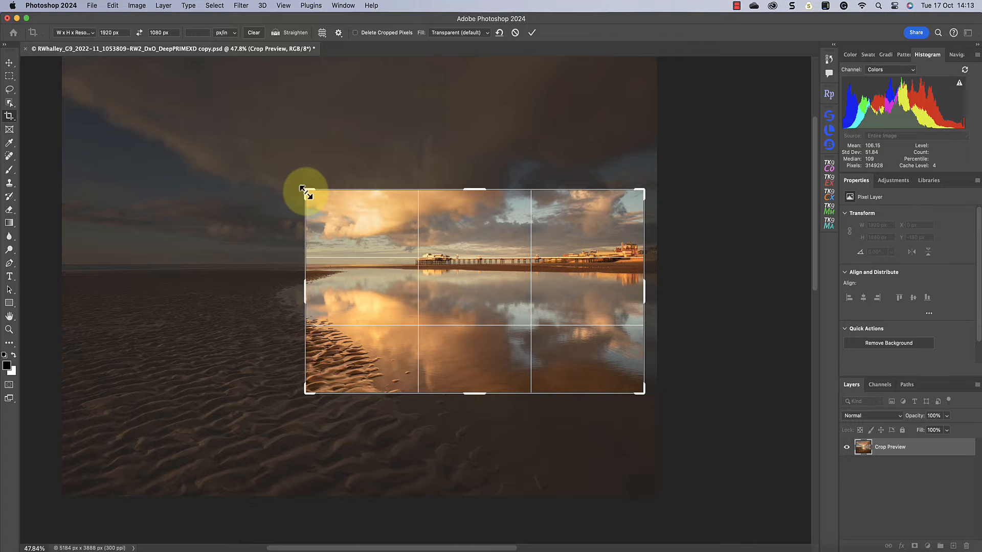
- Enlarge the 1920 × 1080 crop frame to take in more sky and sand around the pier
{"action": "left_click_drag", "start_coordinate": [304, 191], "coordinate": [210, 133]}
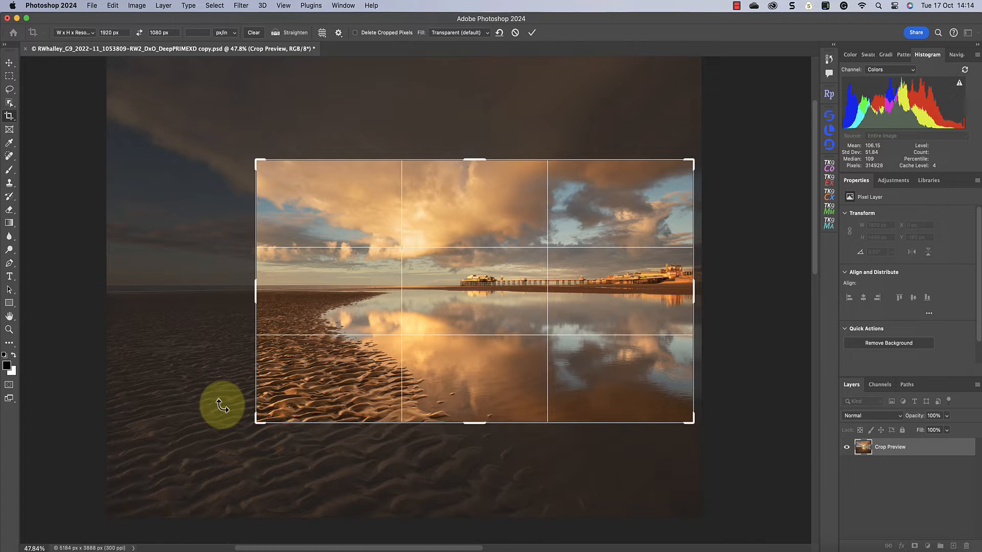
- Apply the enlarged 1920 × 1080 crop and set the crop mode to exact width and height
{"action": "left_click", "coordinate": [532, 33]}
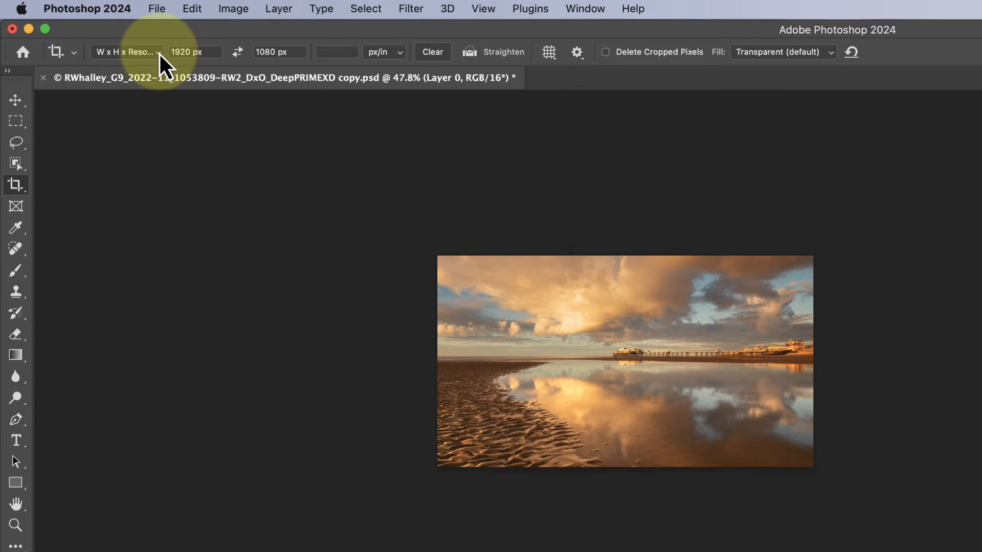
{"action": "left_click", "coordinate": [125, 52]}
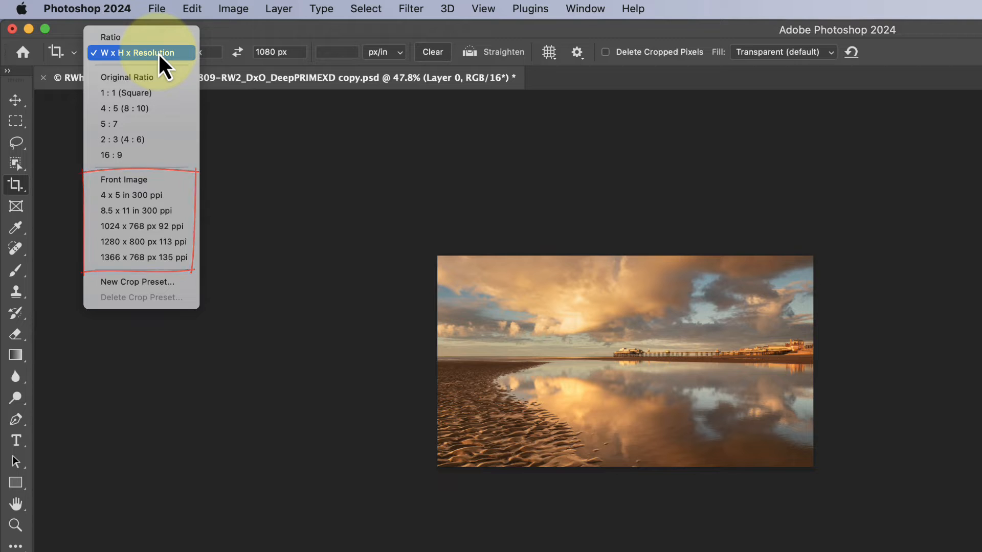
{"action": "left_click", "coordinate": [125, 93]}
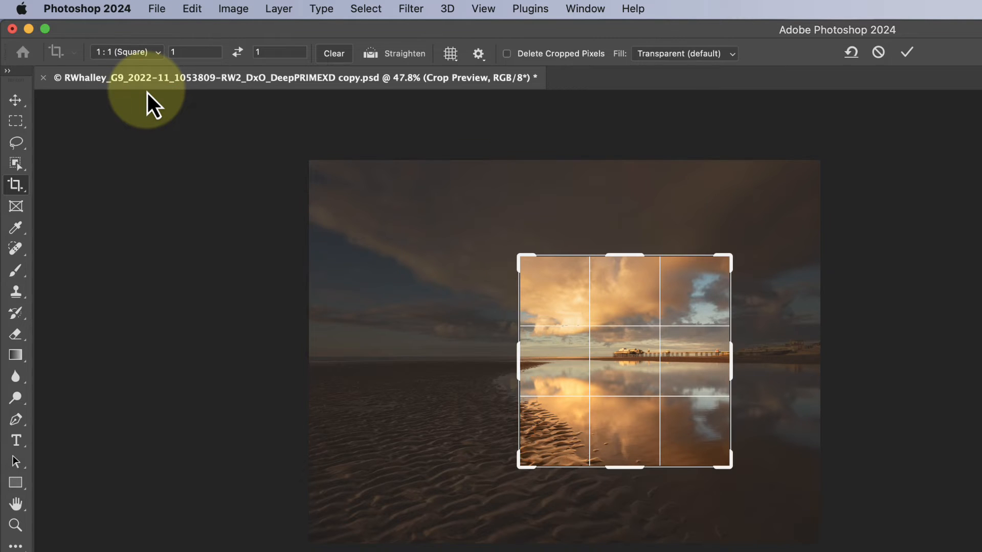
{"action": "left_click", "coordinate": [127, 53]}
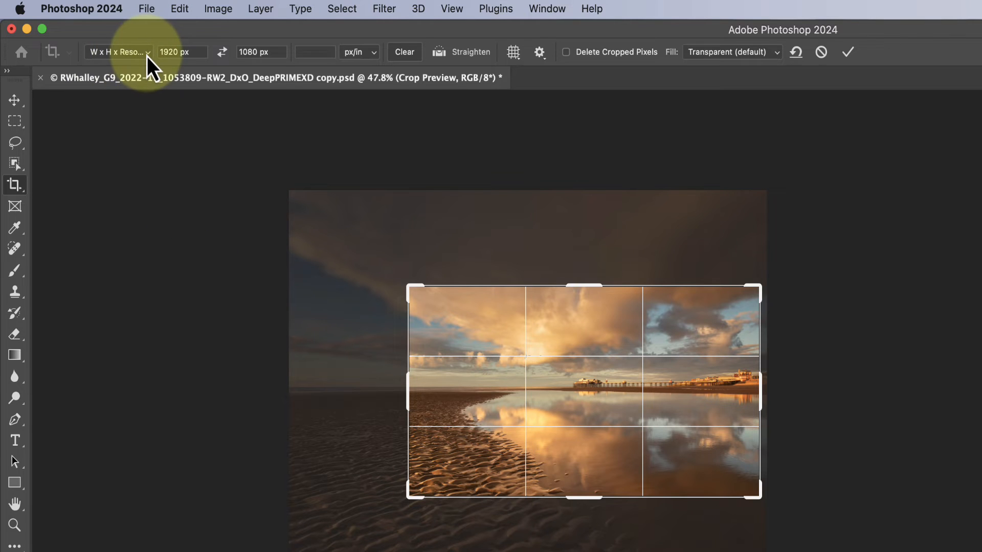
{"action": "left_click", "coordinate": [117, 52]}
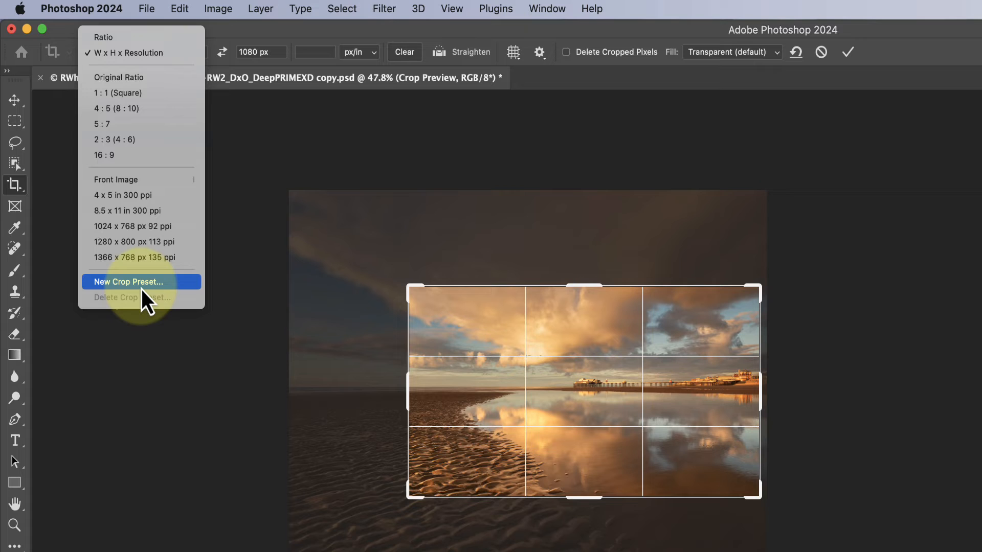
- Save the current crop settings as a new preset named 1920 x 1080 px
{"action": "left_click", "coordinate": [128, 282]}
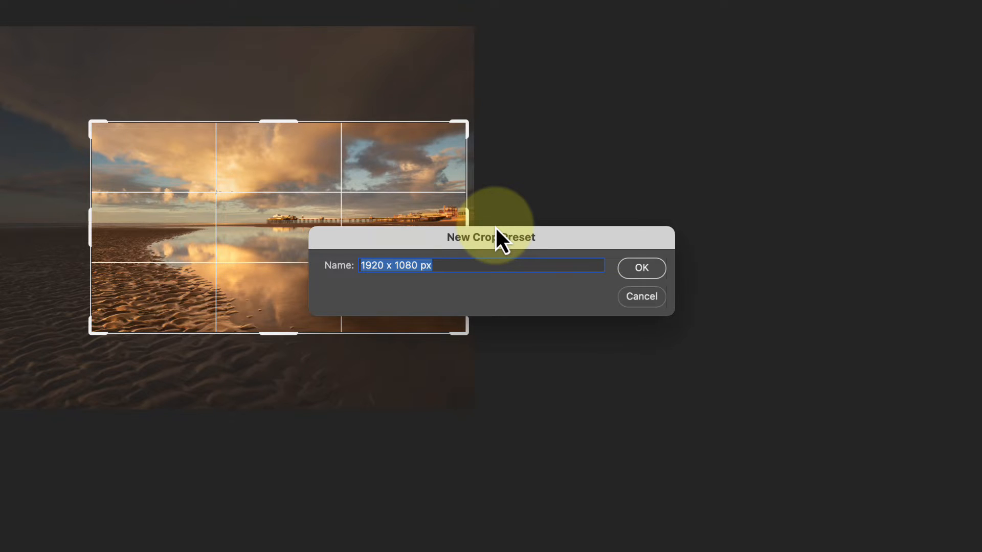
{"action": "left_click", "coordinate": [640, 268]}
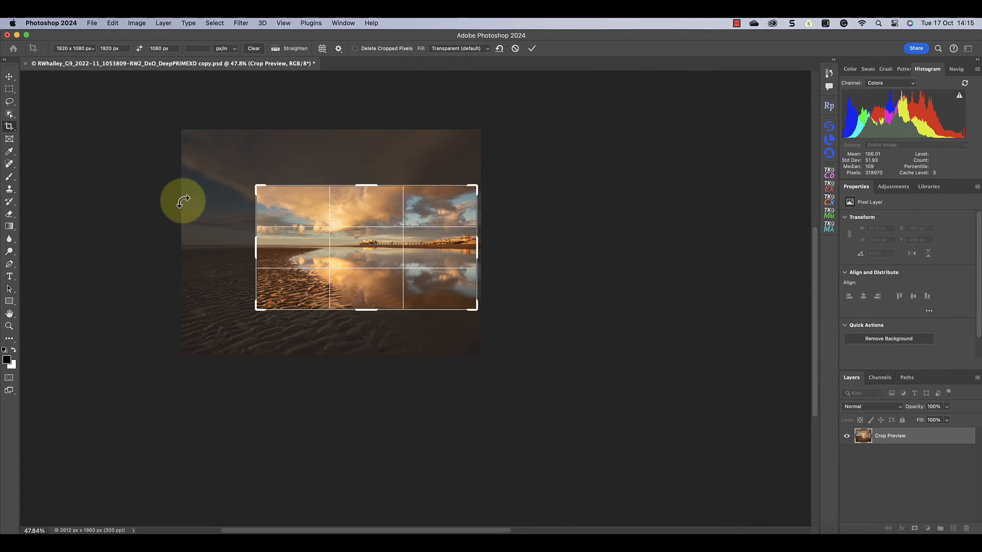
- Choose the saved 1920 x 1080 px preset so the crop frame spans the full photo
{"action": "left_click", "coordinate": [74, 49]}
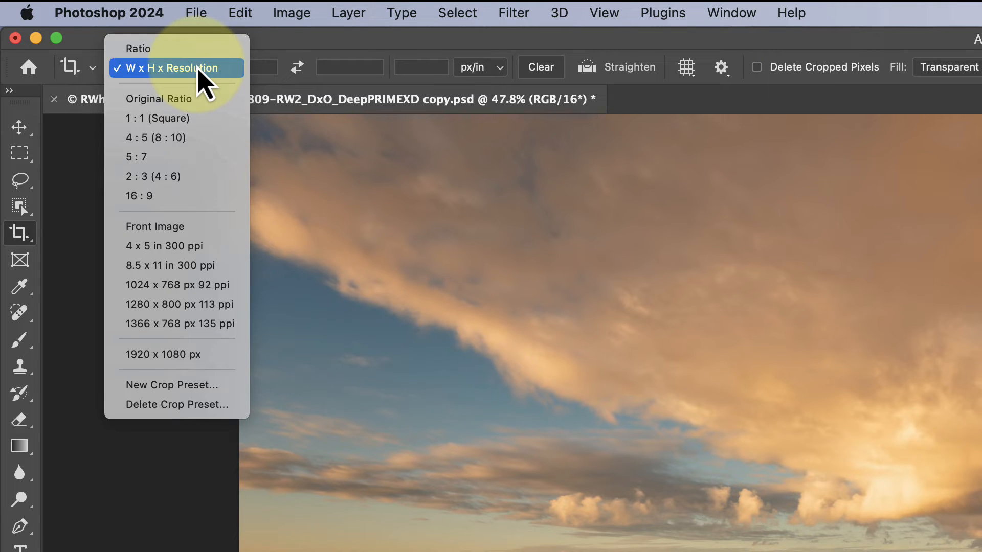
{"action": "left_click", "coordinate": [163, 354]}
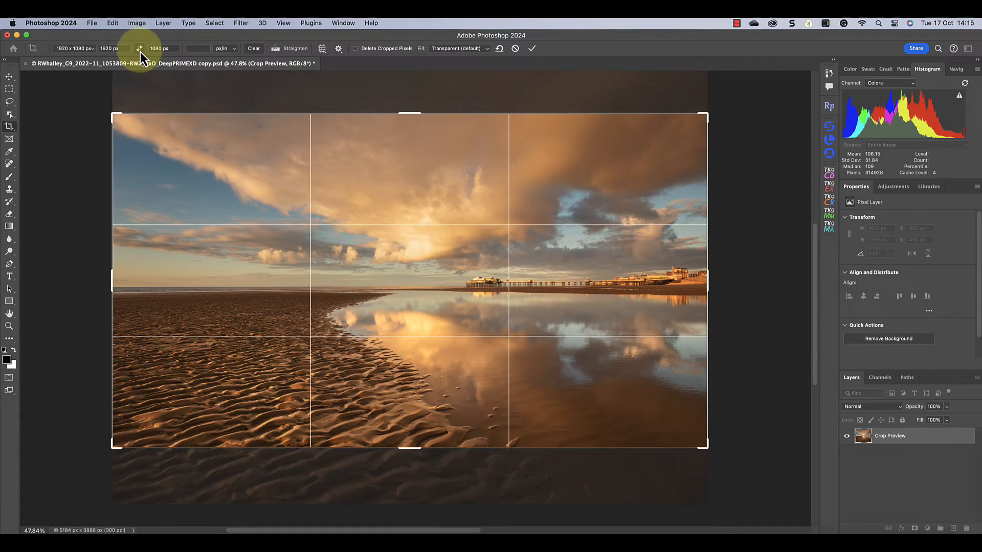
{"action": "left_click", "coordinate": [139, 48]}
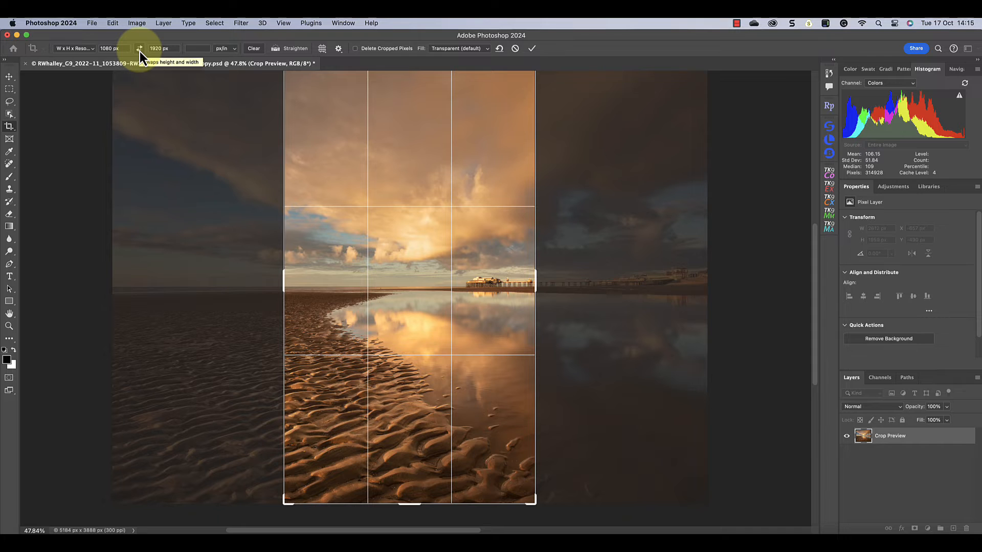
{"action": "left_click", "coordinate": [139, 49]}
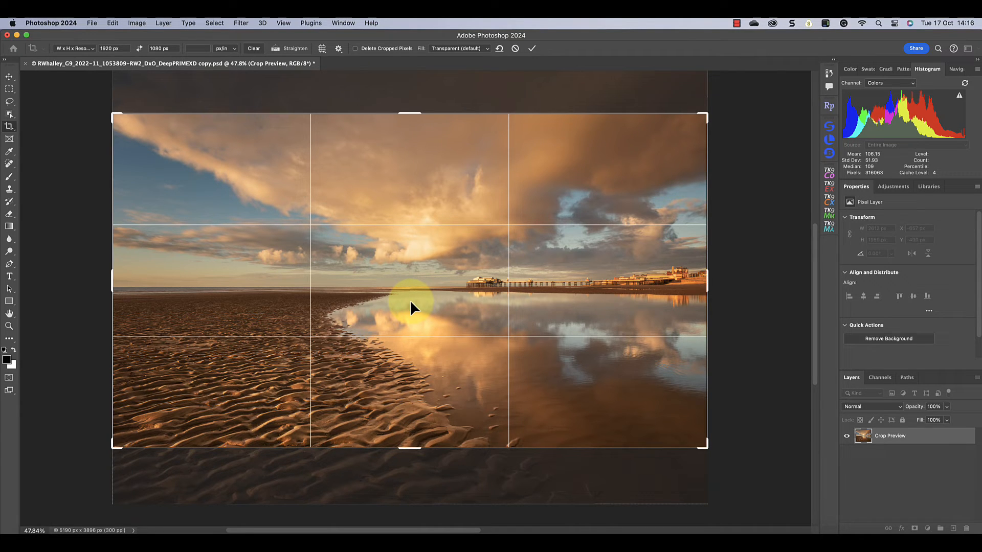
{"action": "mouse_move", "coordinate": [83, 91]}
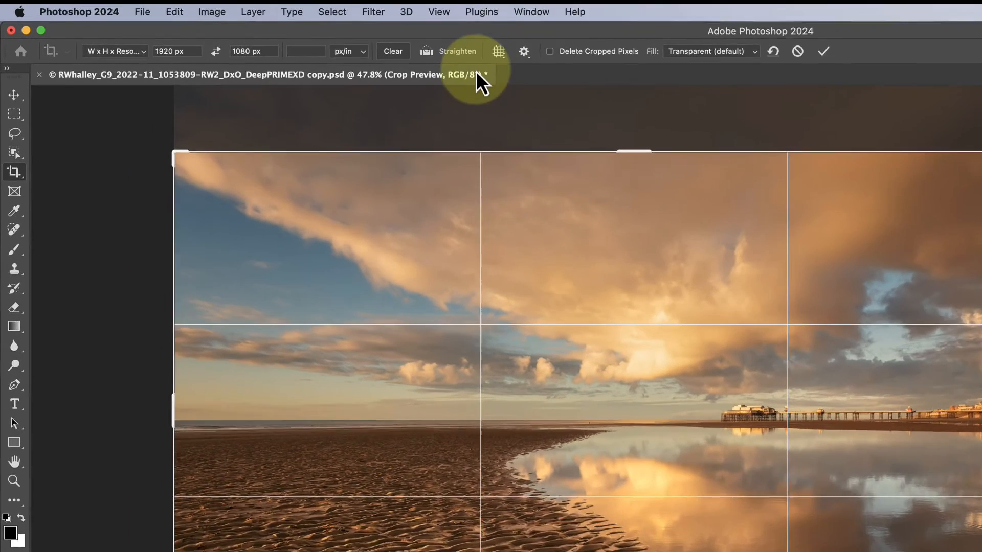
{"action": "left_click", "coordinate": [498, 51]}
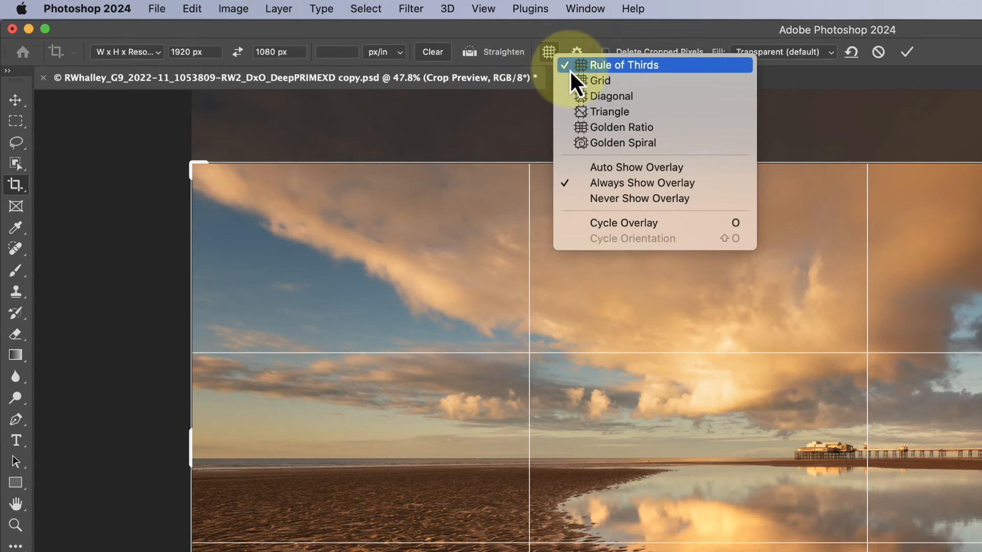
{"action": "mouse_move", "coordinate": [626, 143]}
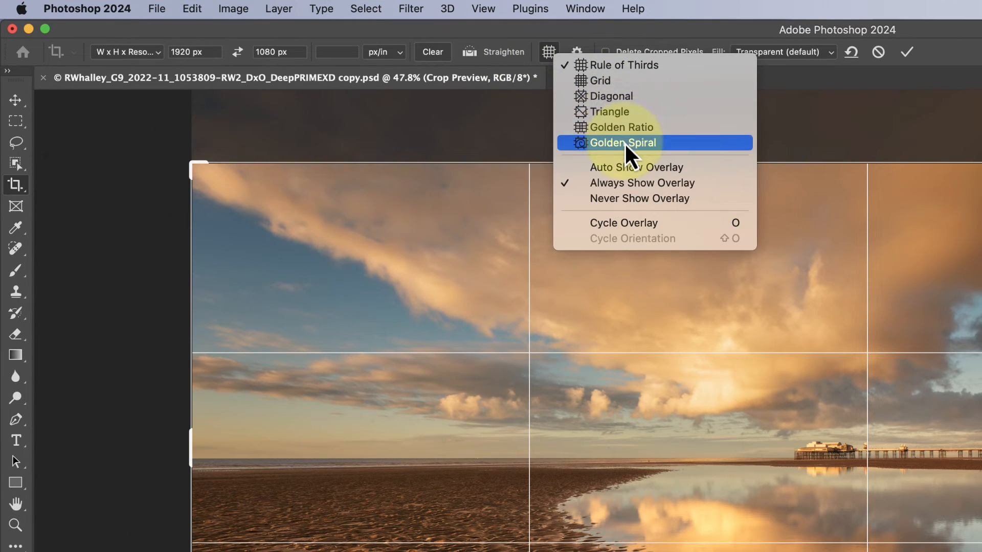
{"action": "left_click", "coordinate": [620, 143]}
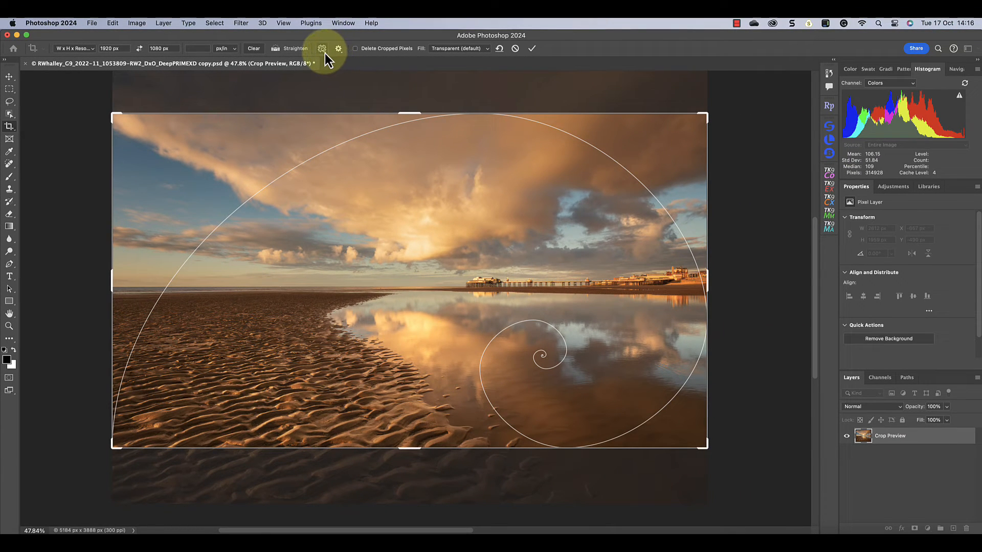
{"action": "mouse_move", "coordinate": [322, 49]}
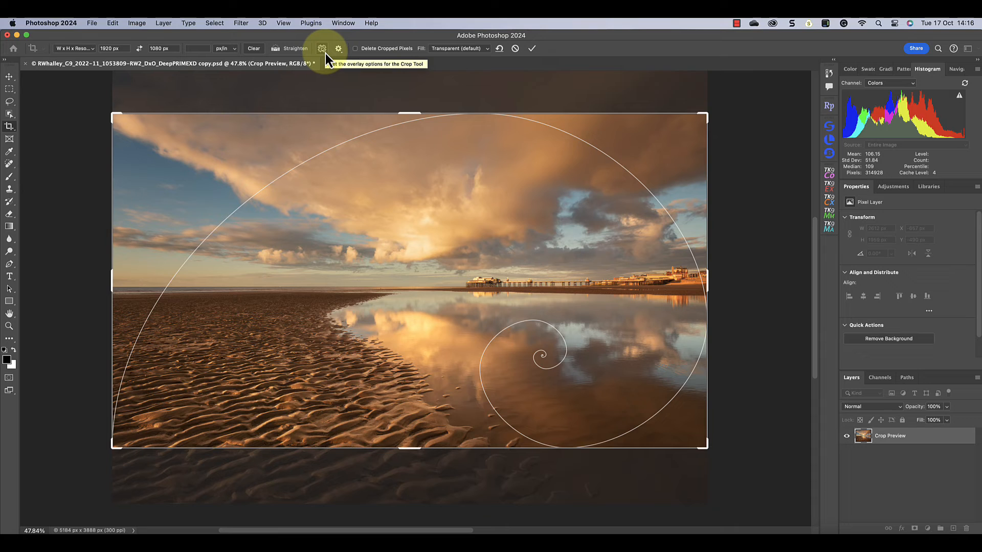
{"action": "left_click", "coordinate": [322, 48]}
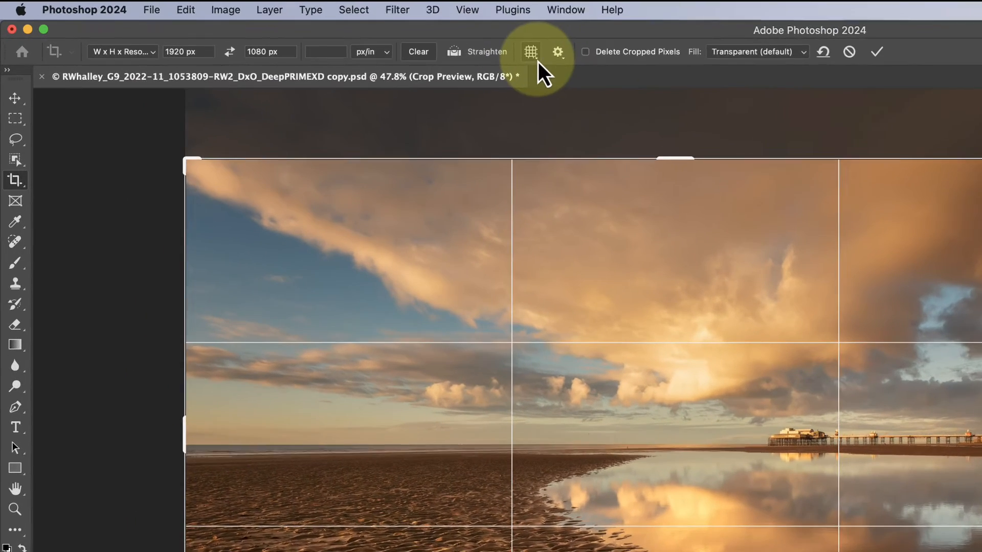
- Set the crop overlay to Never Show Overlay to hide the composition guides
{"action": "left_click", "coordinate": [531, 51]}
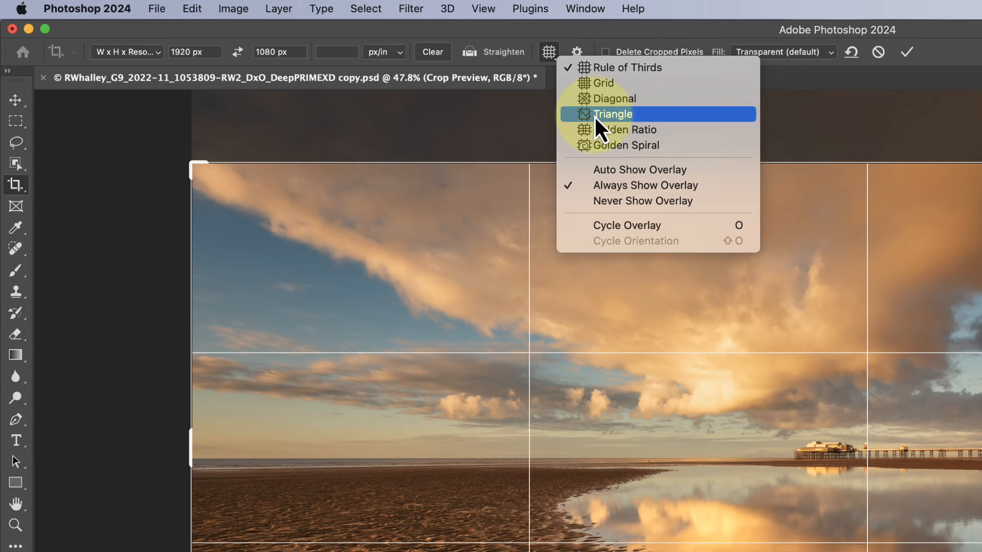
{"action": "mouse_move", "coordinate": [669, 202]}
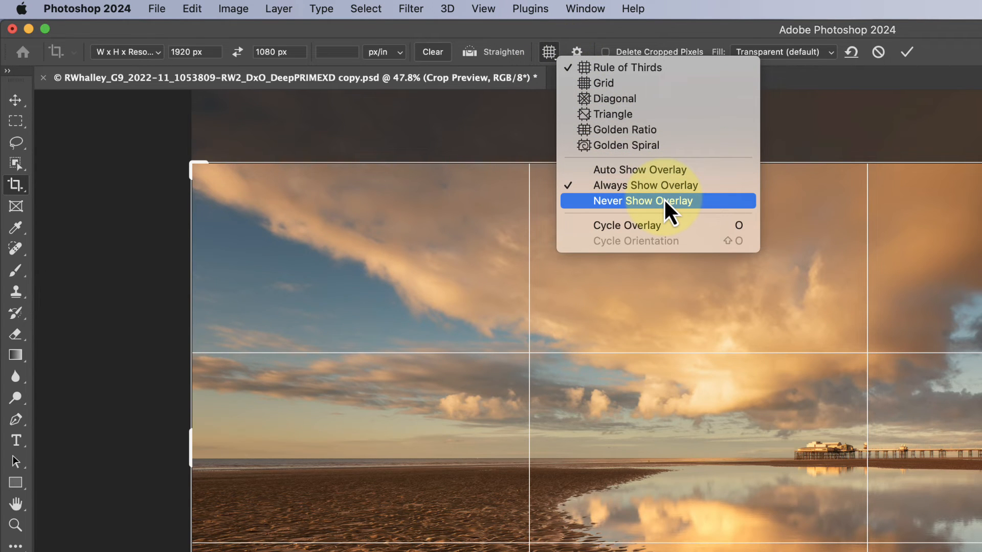
{"action": "left_click", "coordinate": [640, 202]}
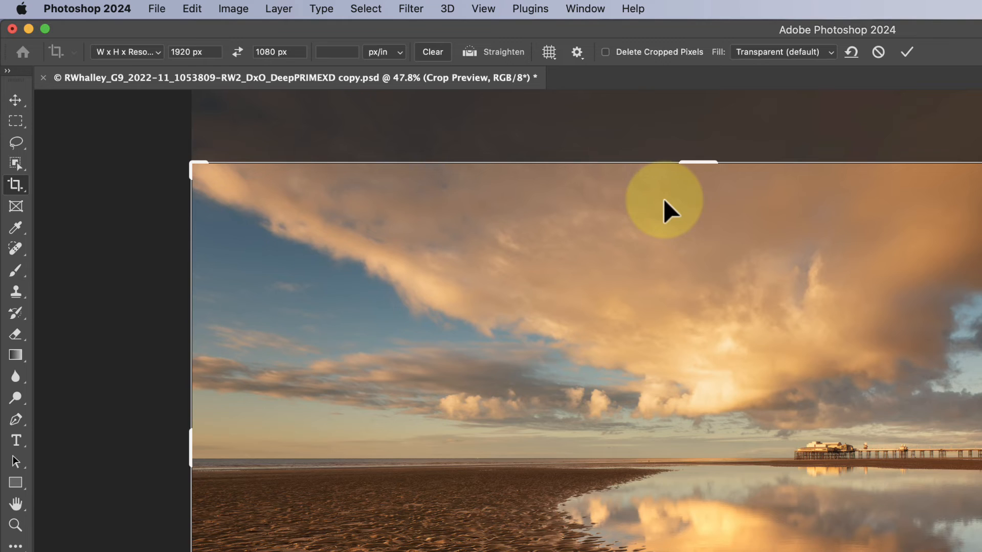
{"action": "left_click", "coordinate": [549, 53]}
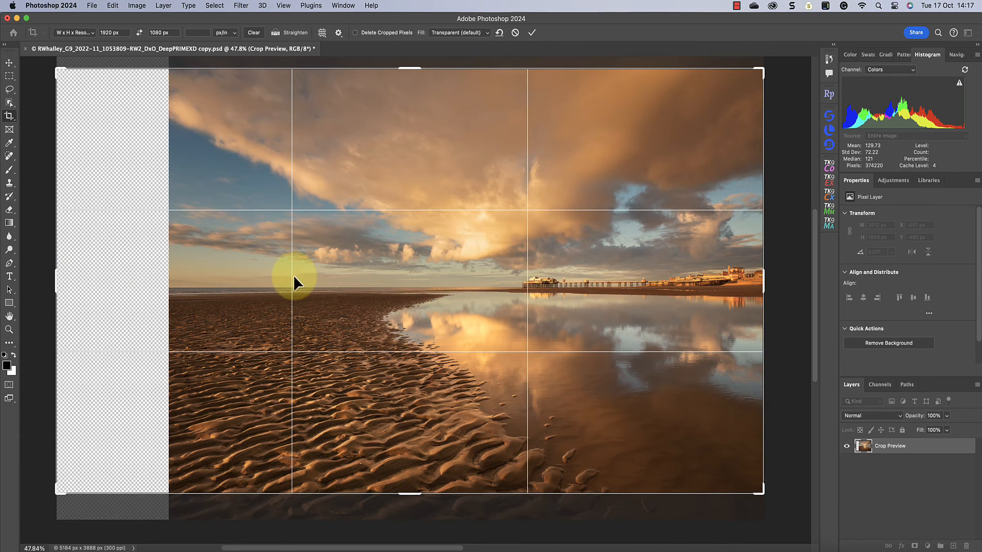
{"action": "mouse_move", "coordinate": [307, 280]}
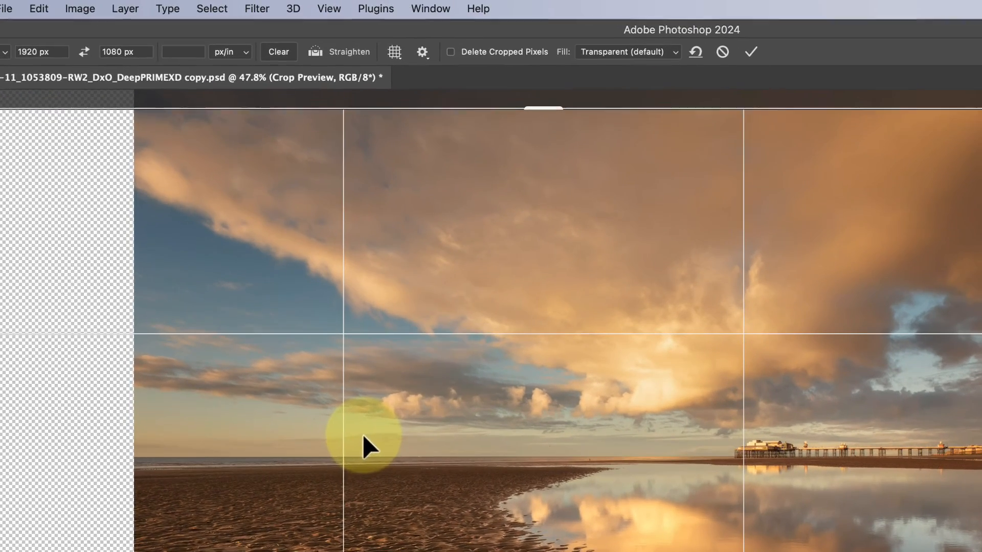
- Choose Content-Aware Fill for the added left strip and commit the widened crop
{"action": "left_click", "coordinate": [626, 53]}
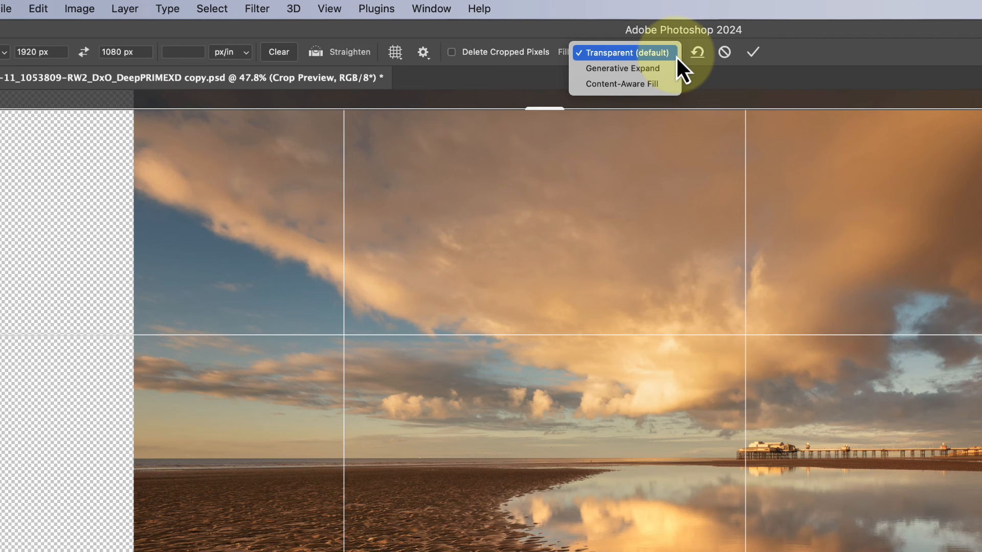
{"action": "mouse_move", "coordinate": [621, 69]}
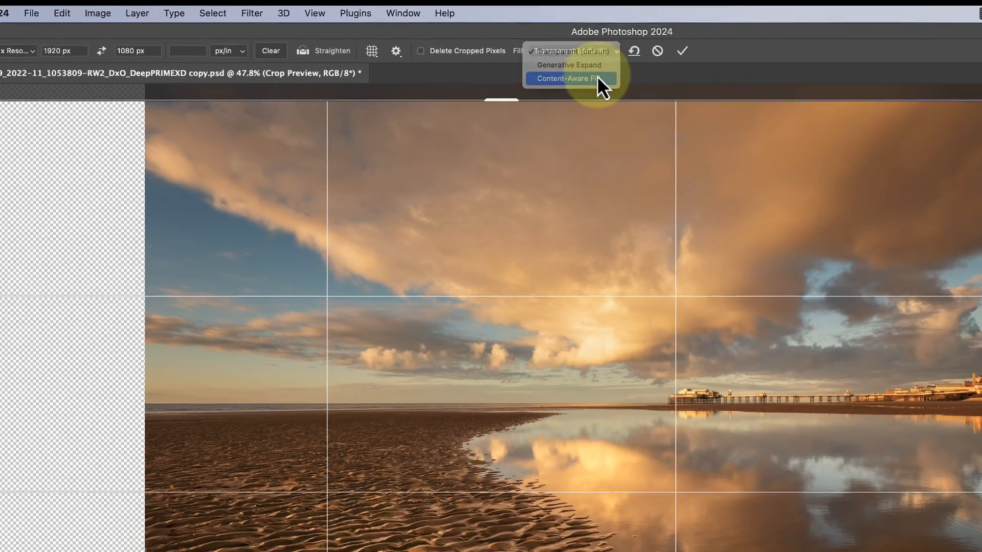
{"action": "left_click", "coordinate": [569, 79]}
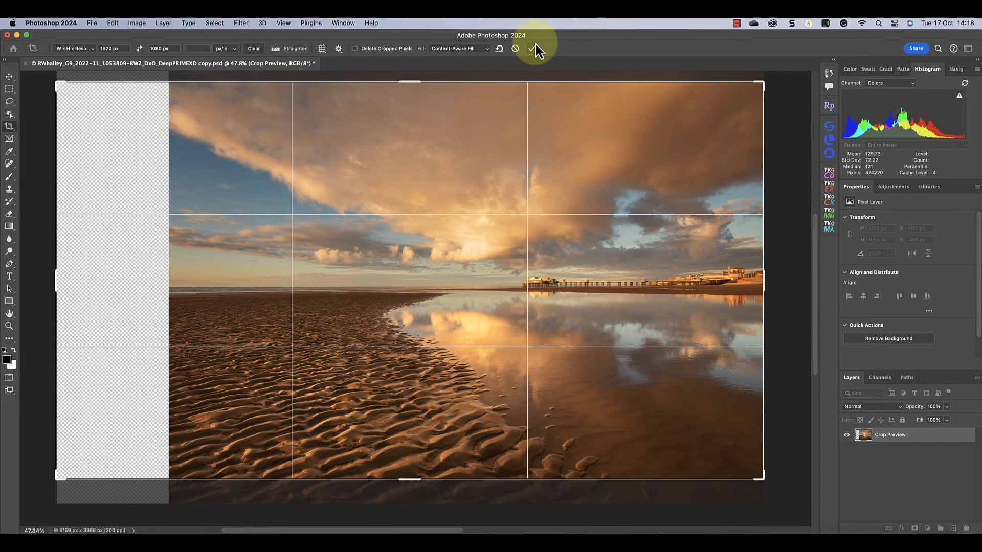
{"action": "mouse_move", "coordinate": [532, 49]}
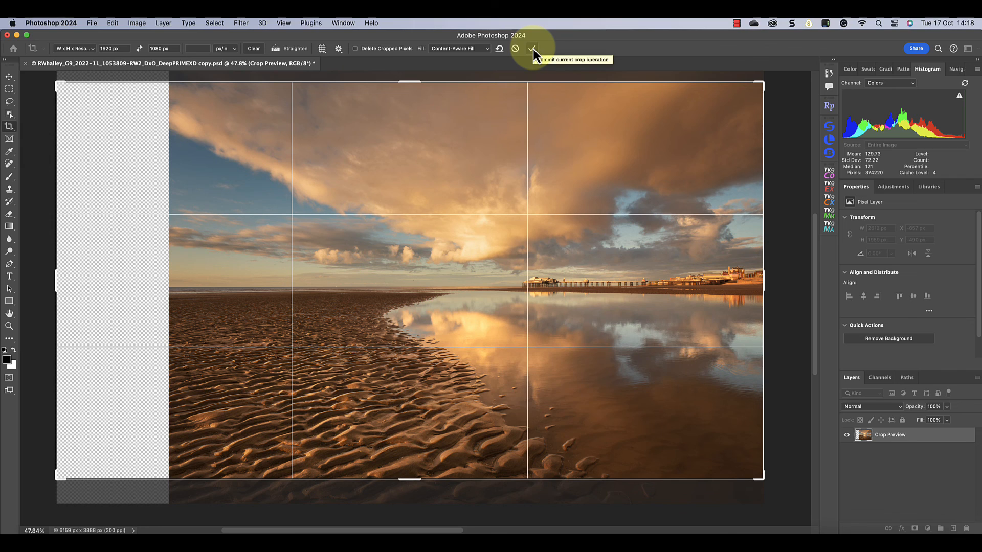
{"action": "left_click", "coordinate": [532, 49]}
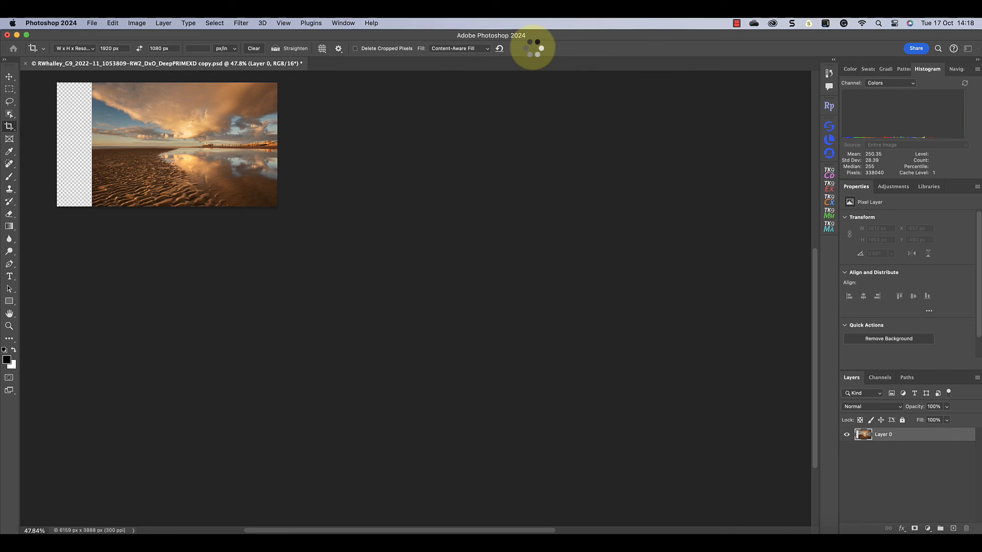